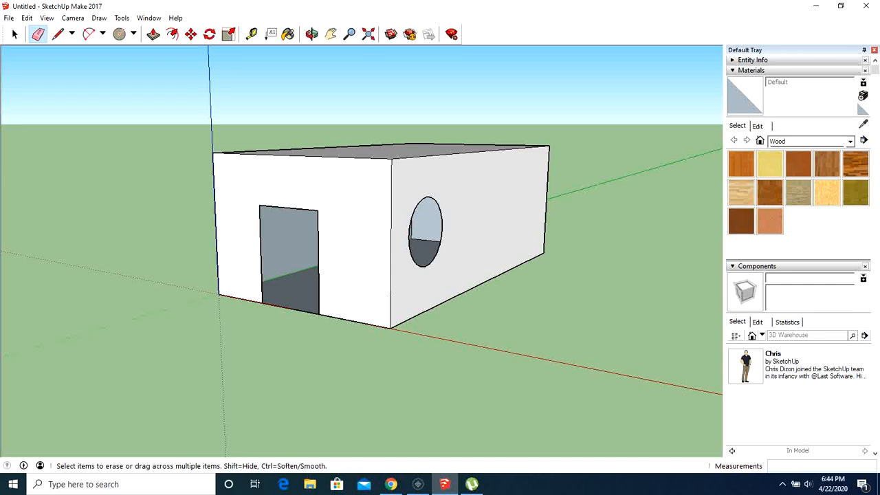
mouse_move(352, 338)
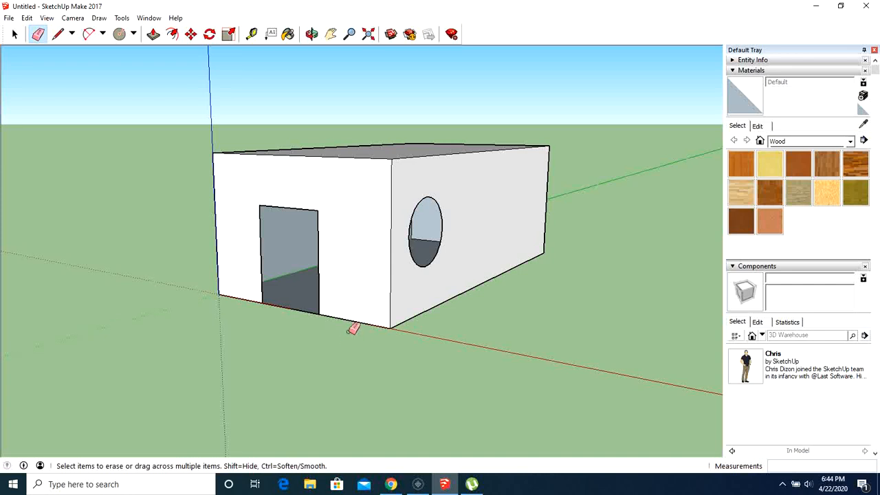
mouse_move(262, 294)
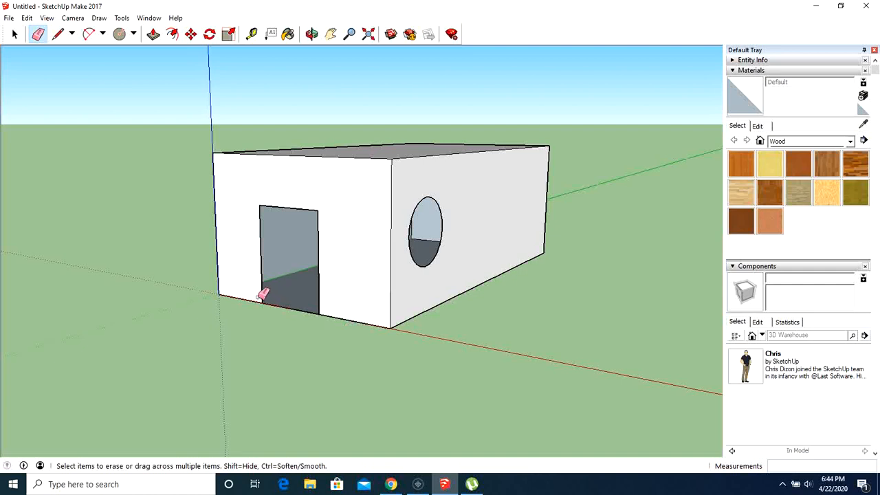
mouse_move(290, 283)
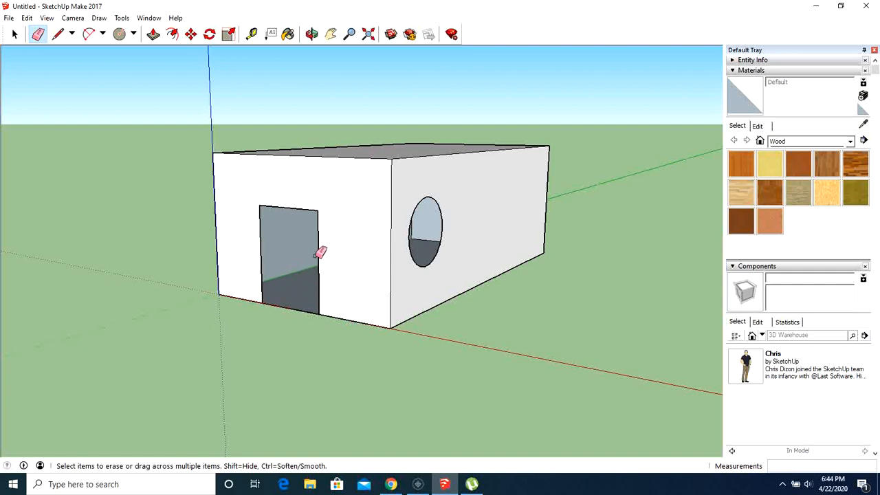
mouse_move(443, 233)
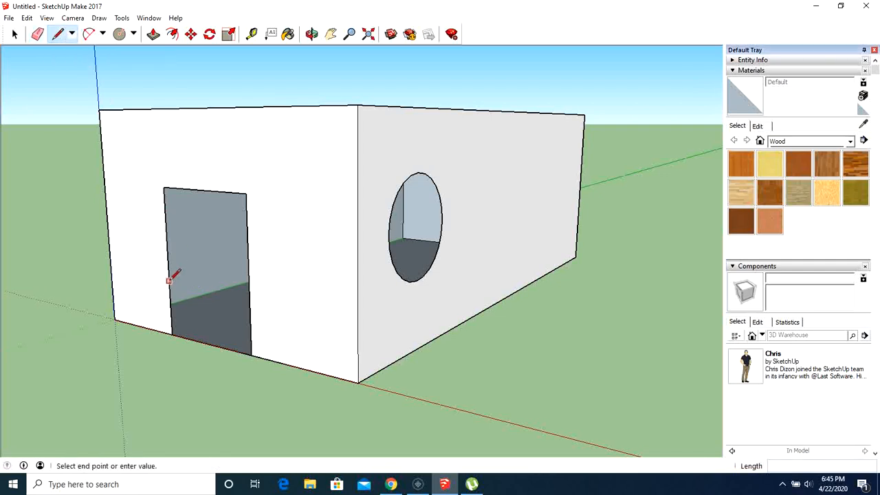
mouse_move(250, 296)
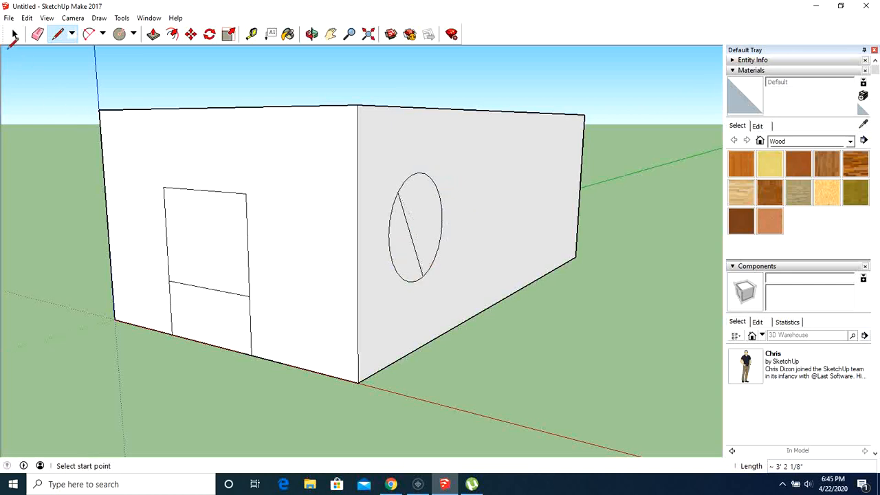
- Erase the diagonal edge crossing the circular window with the Eraser
click(37, 33)
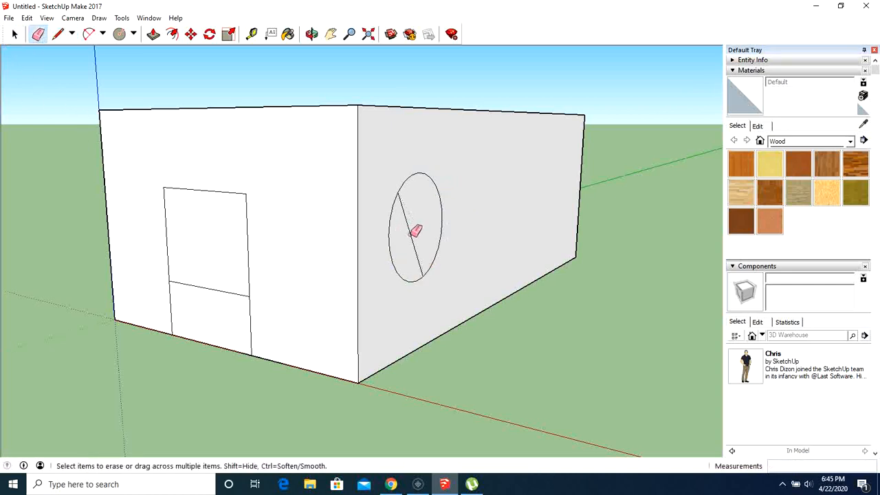
click(415, 232)
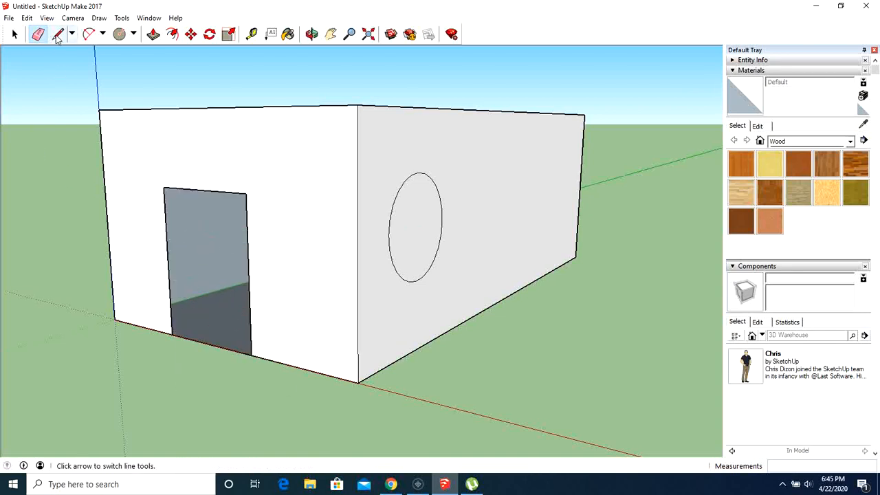
- Choose Rectangle from the Shapes toolbar dropdown
click(132, 33)
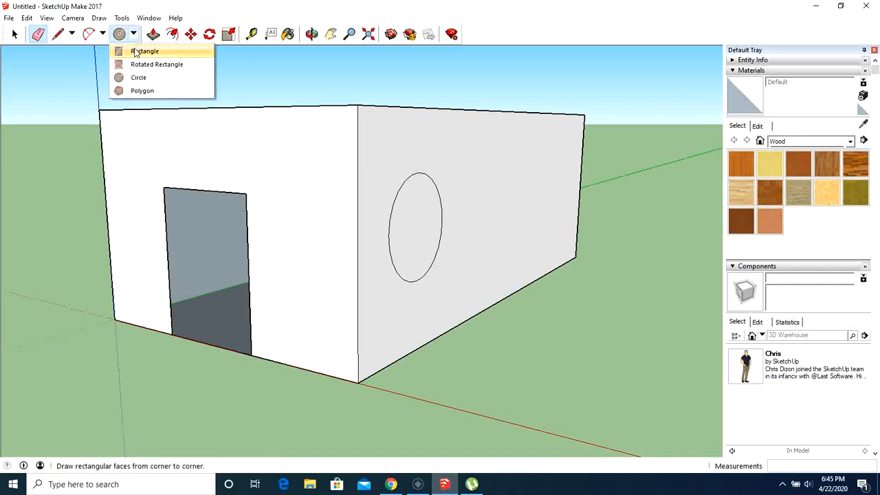
click(143, 52)
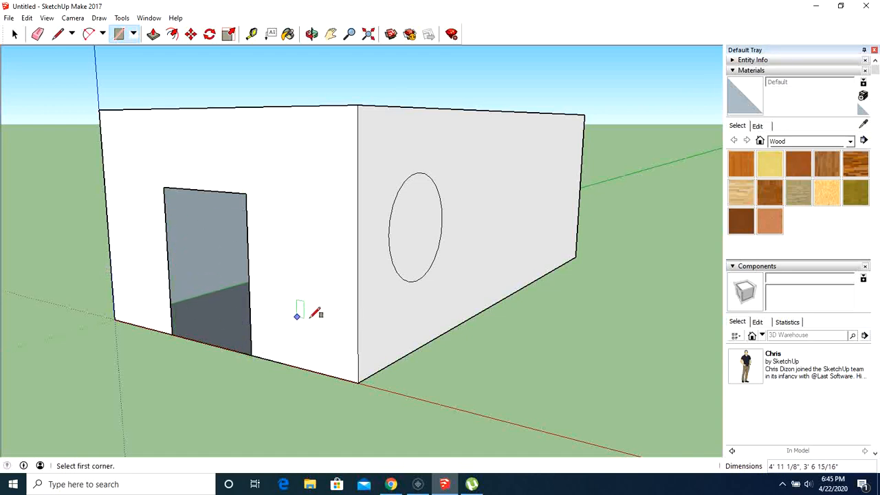
- Draw a horizontal line across the doorway to close it into a face
click(57, 36)
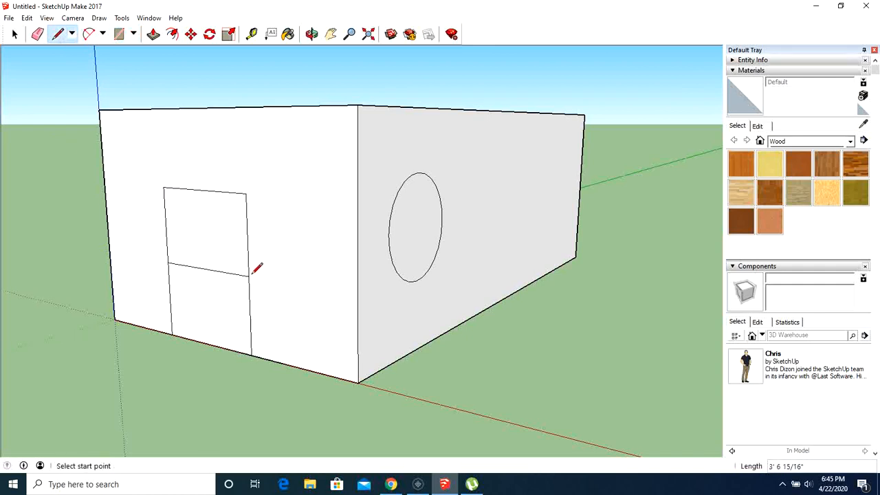
click(36, 35)
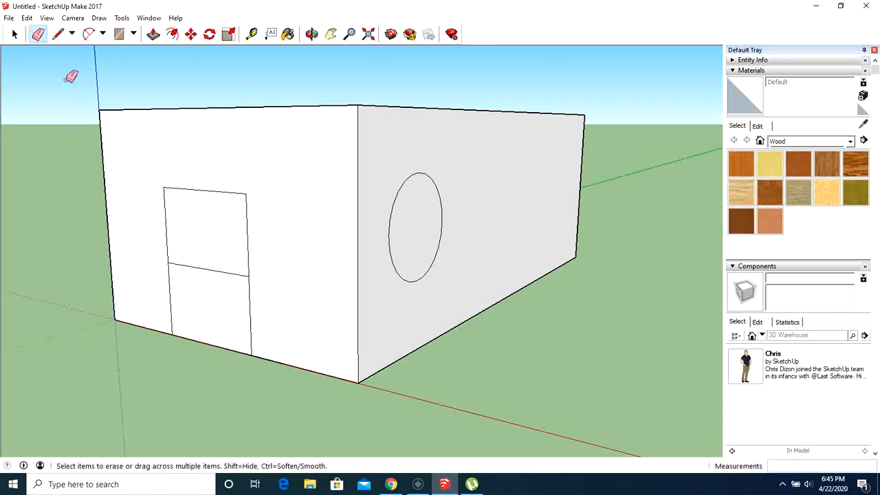